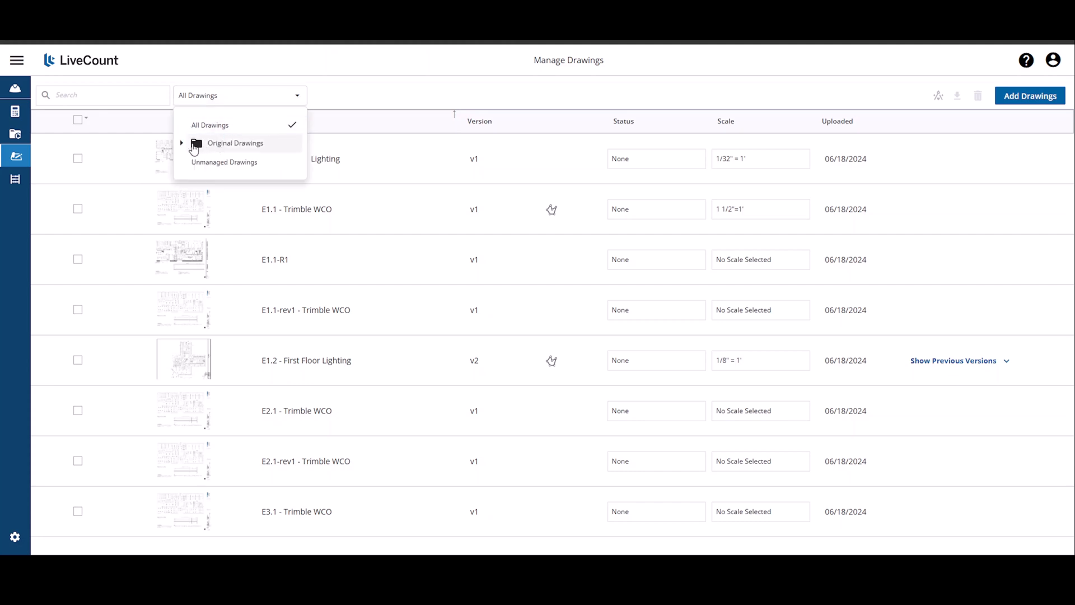
- Filter the list by Original Drawings, then Revision Drawings, then back to all drawings
left_click(182, 143)
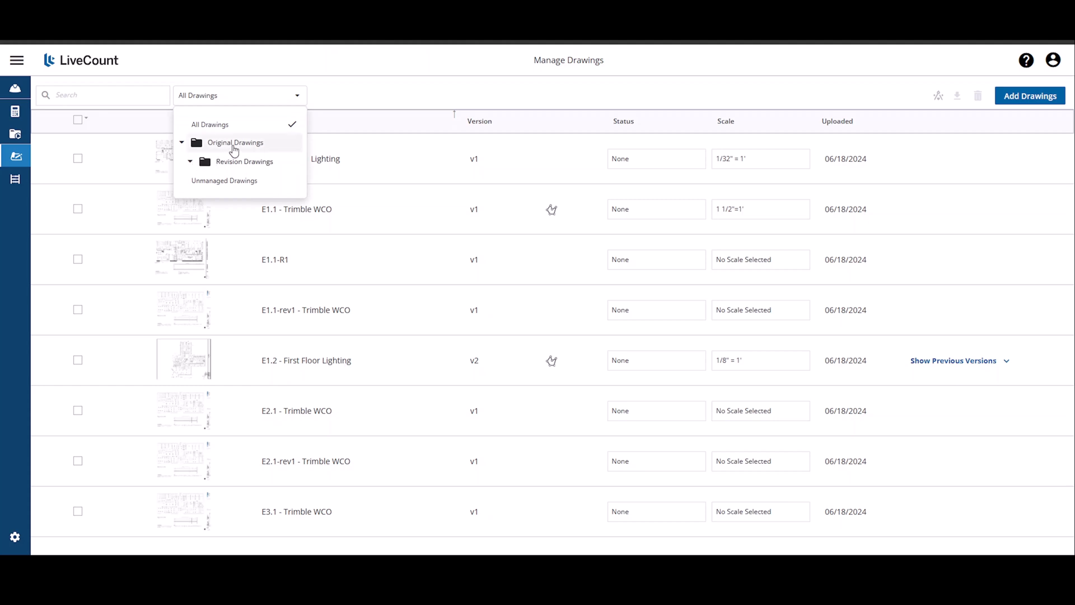
left_click(235, 143)
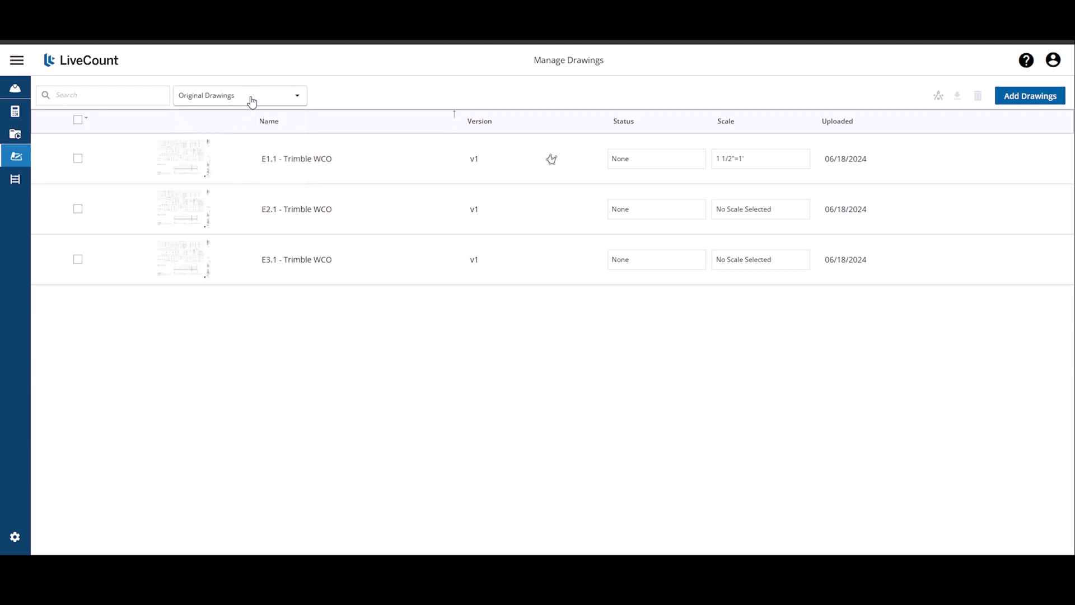
mouse_move(415, 255)
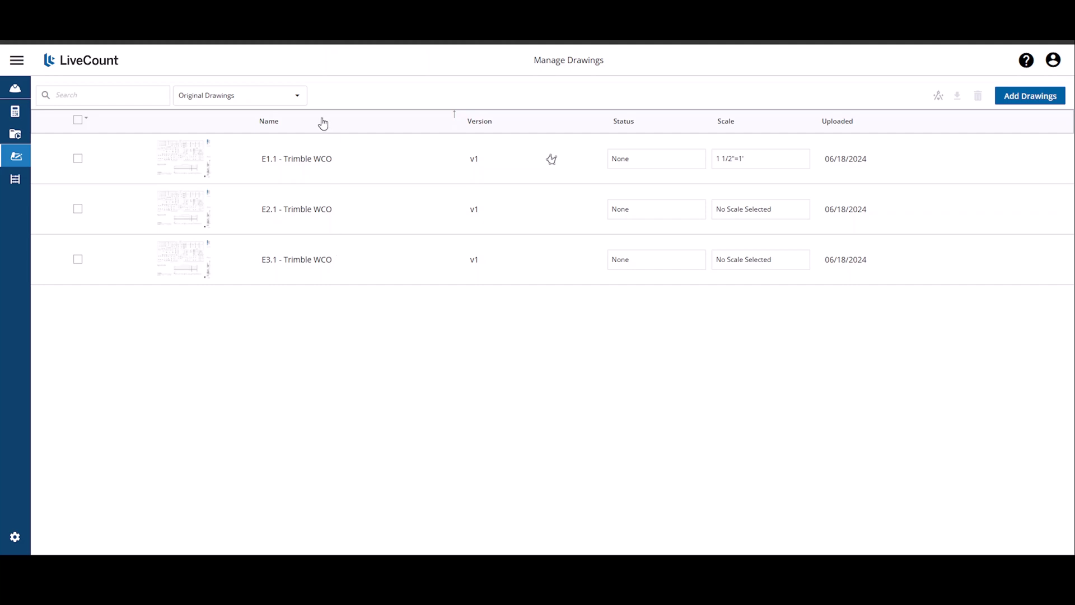
left_click(239, 96)
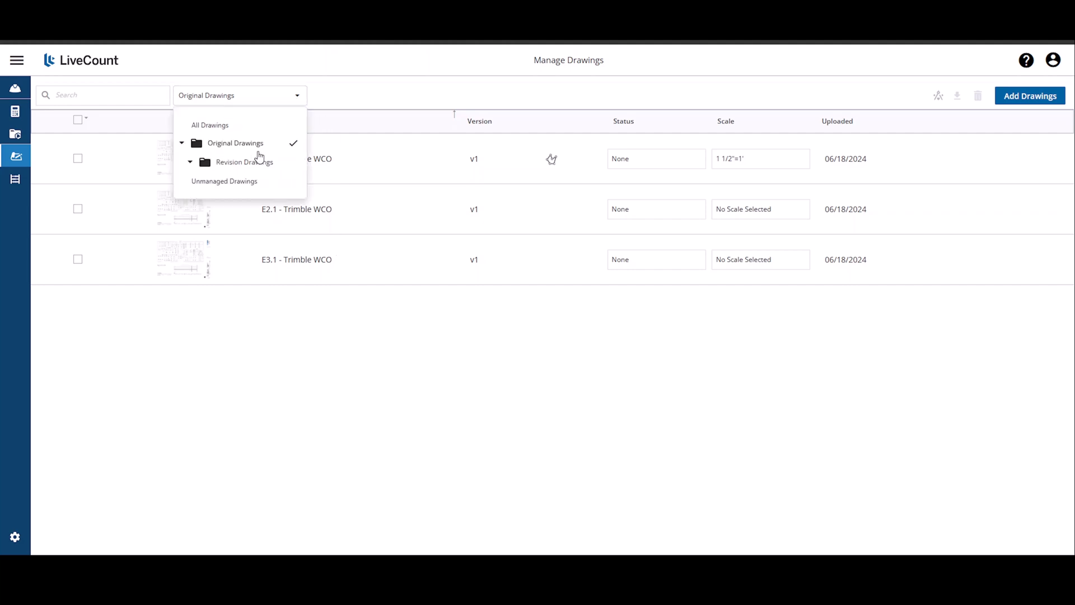
left_click(244, 161)
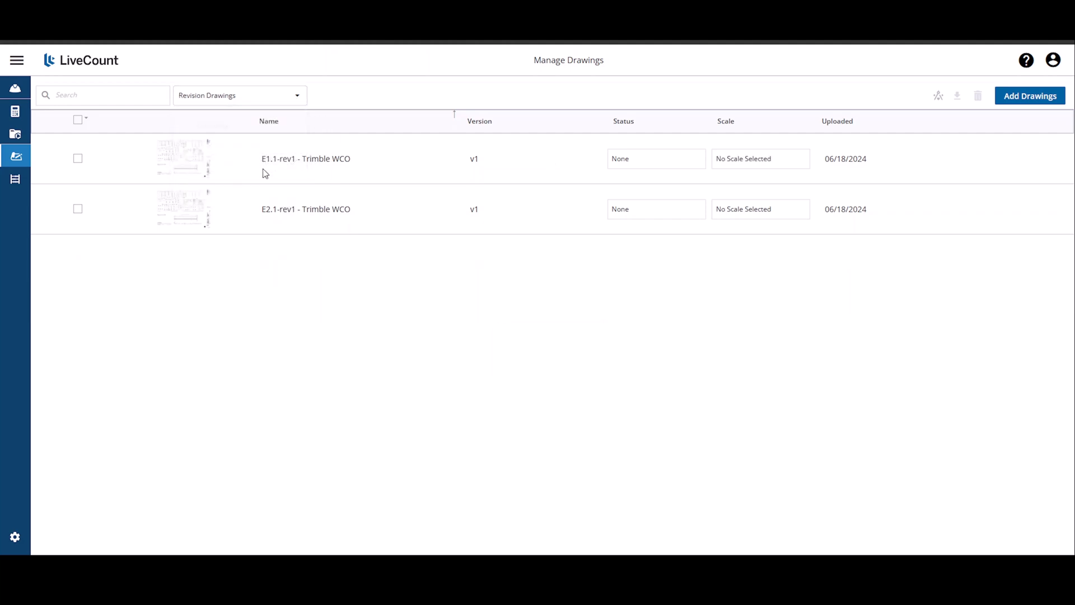
left_click(271, 95)
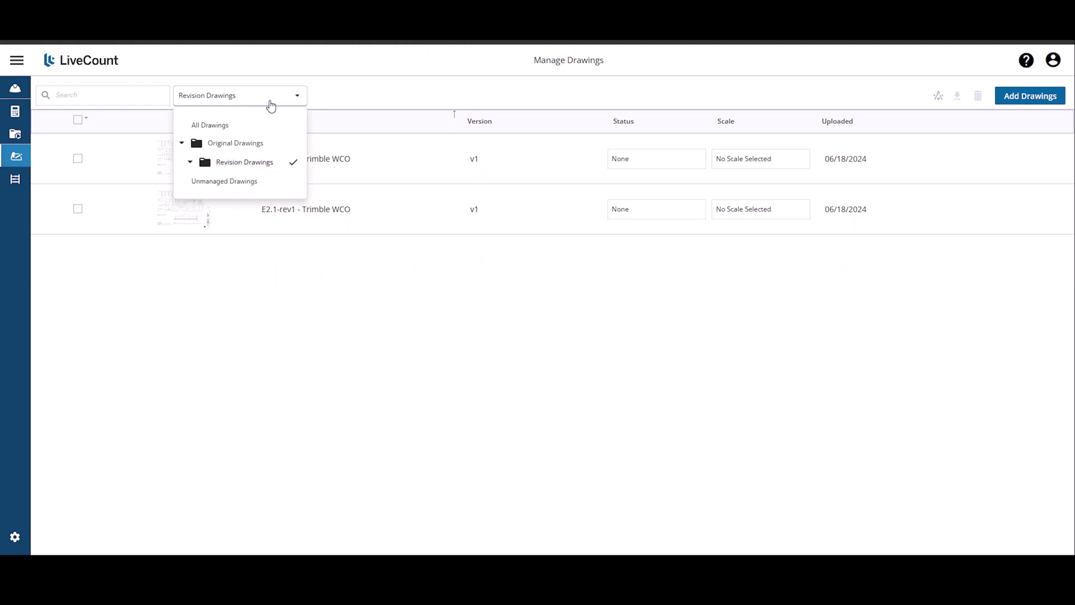
left_click(210, 126)
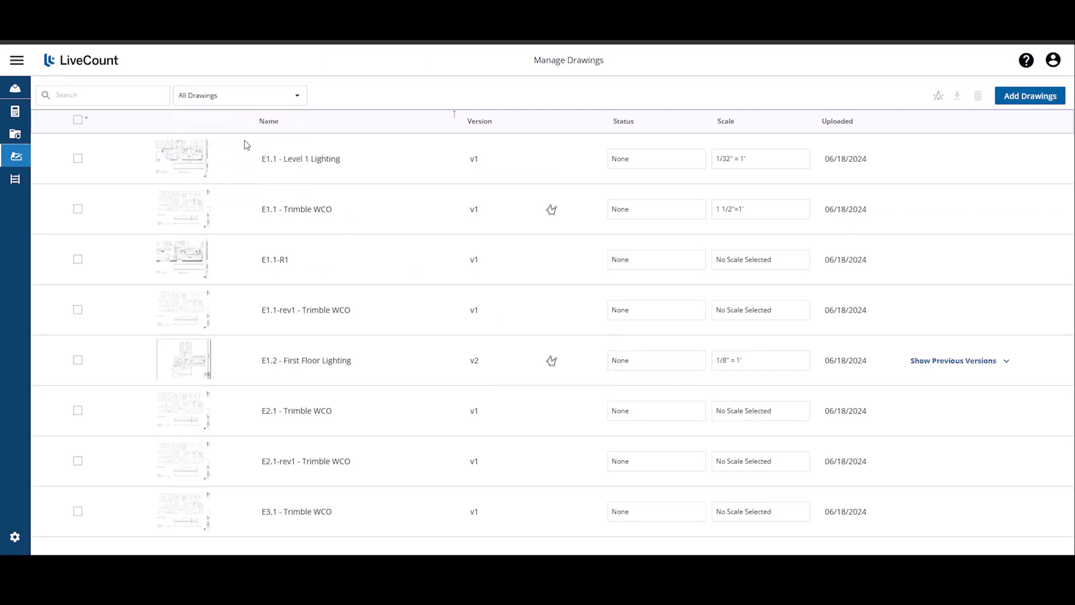
mouse_move(212, 269)
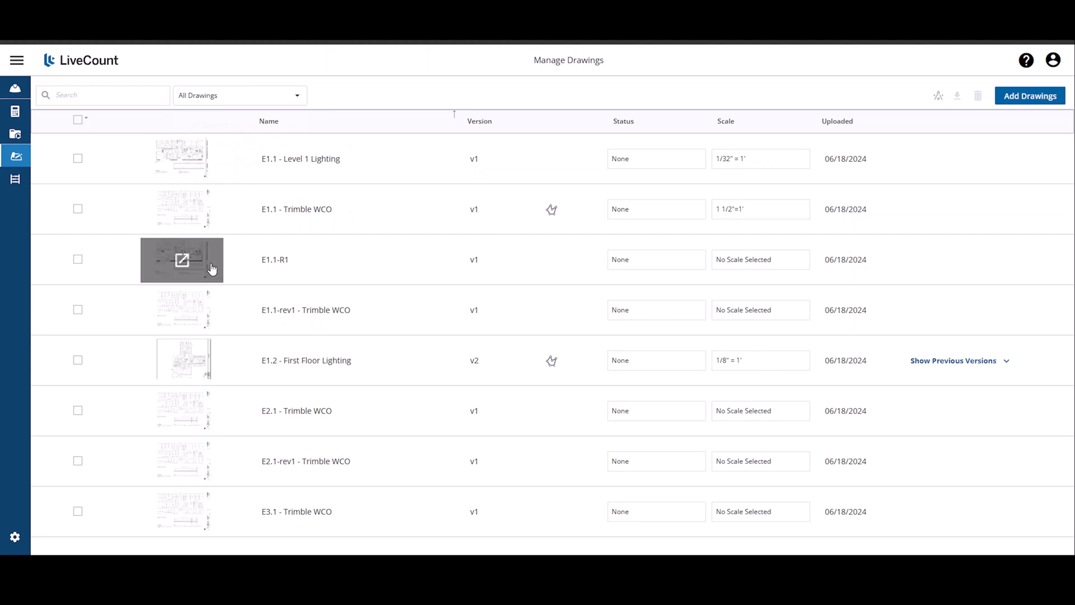
mouse_move(739, 266)
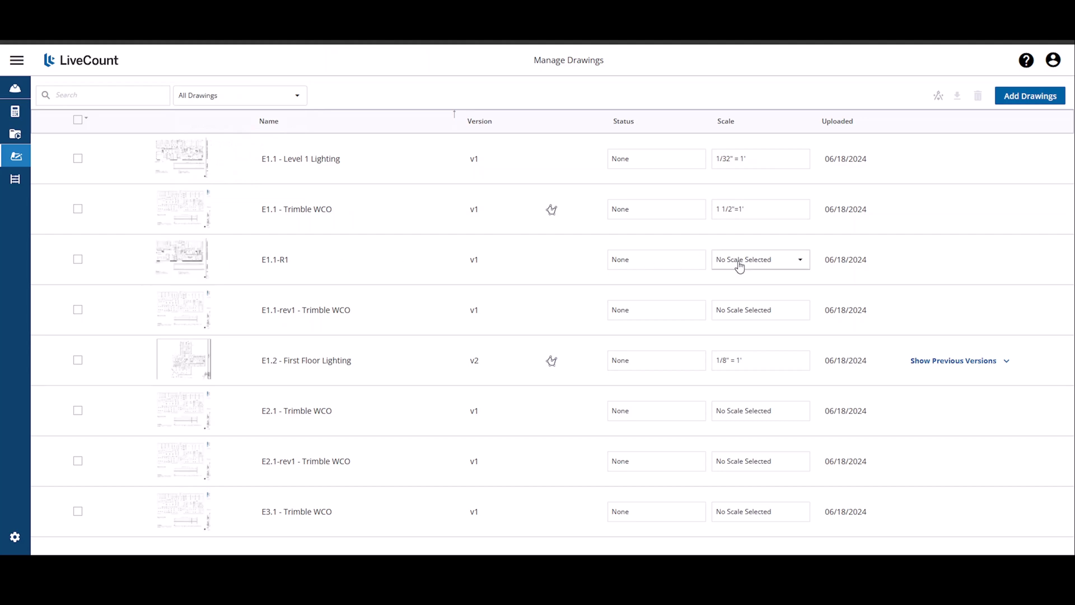
left_click(760, 259)
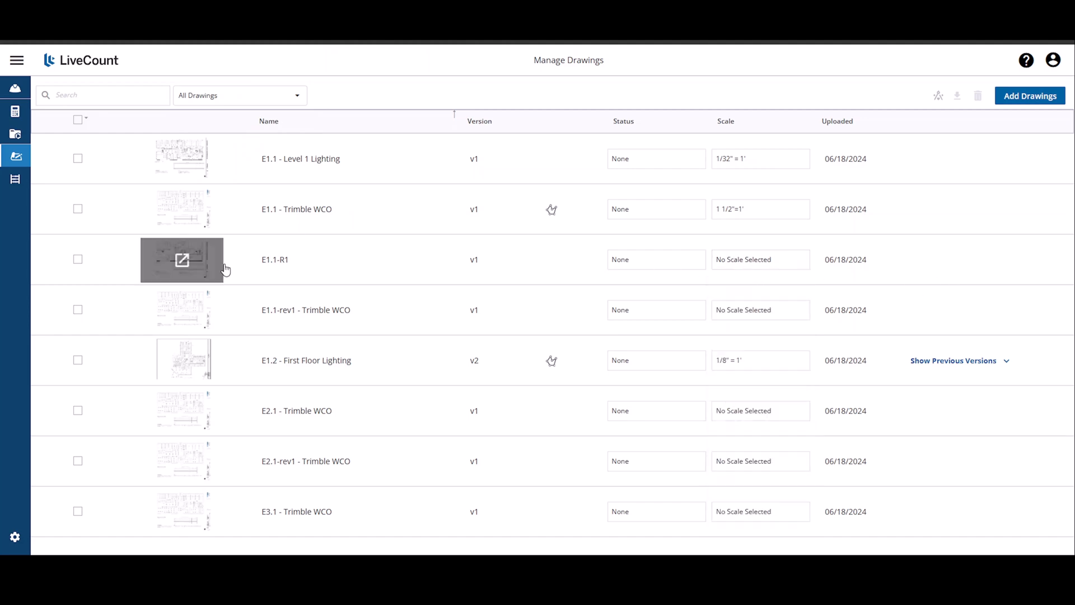
mouse_move(110, 278)
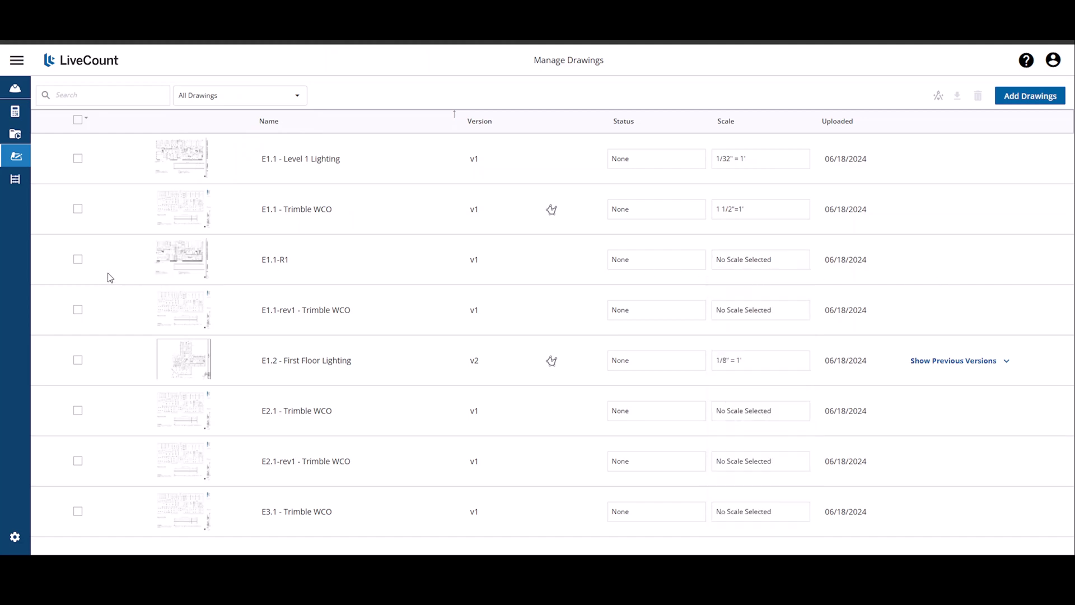
- Tick E1.1-R1 and E1.1-rev1, try the Has Annotations bulk filter, then select all eight drawings
left_click(79, 260)
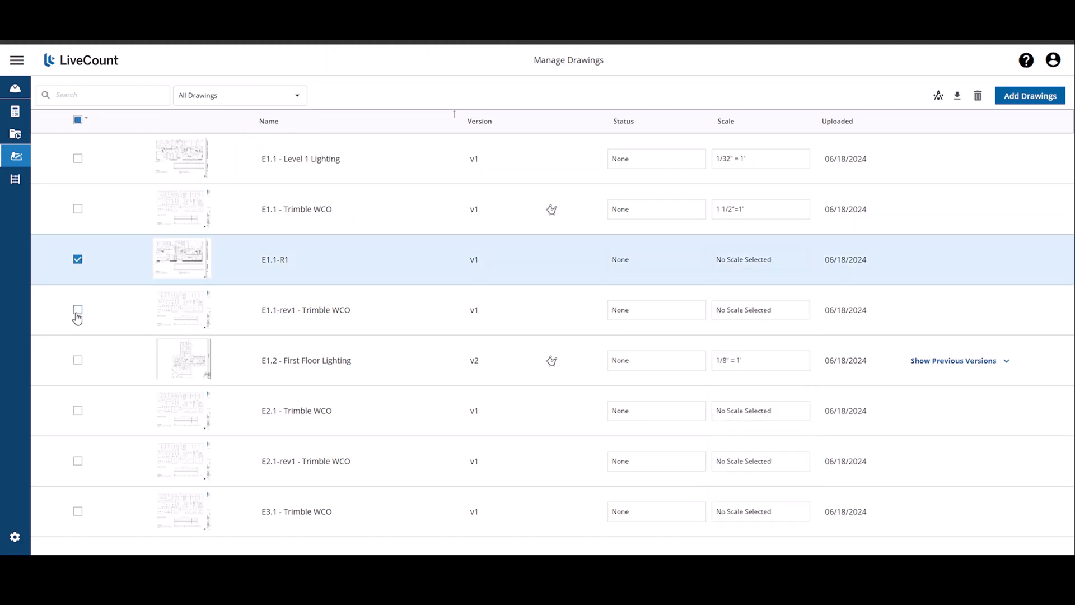
left_click(77, 309)
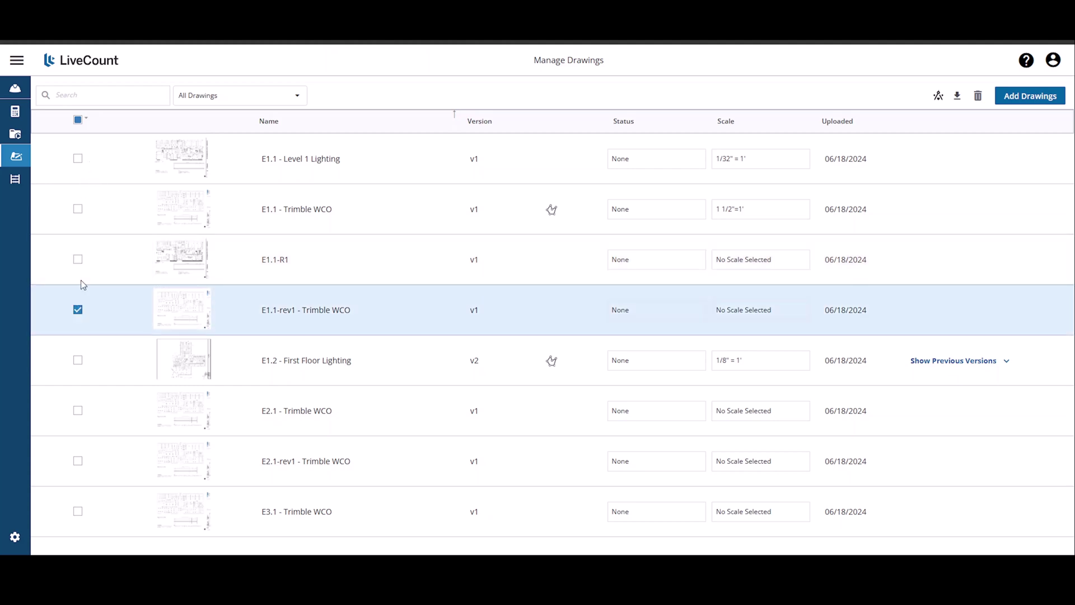
left_click(77, 118)
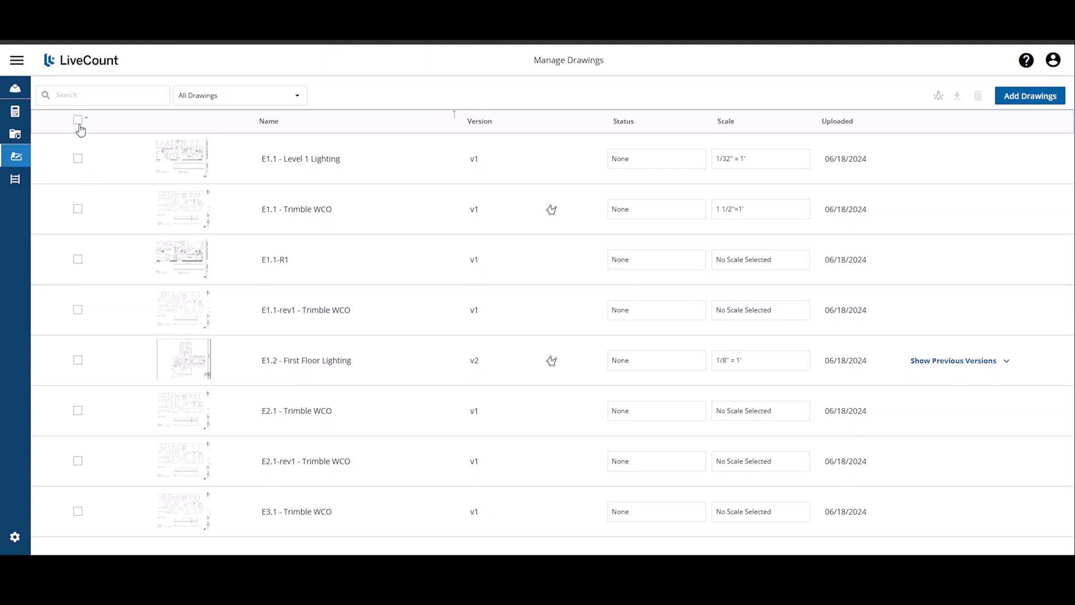
left_click(77, 119)
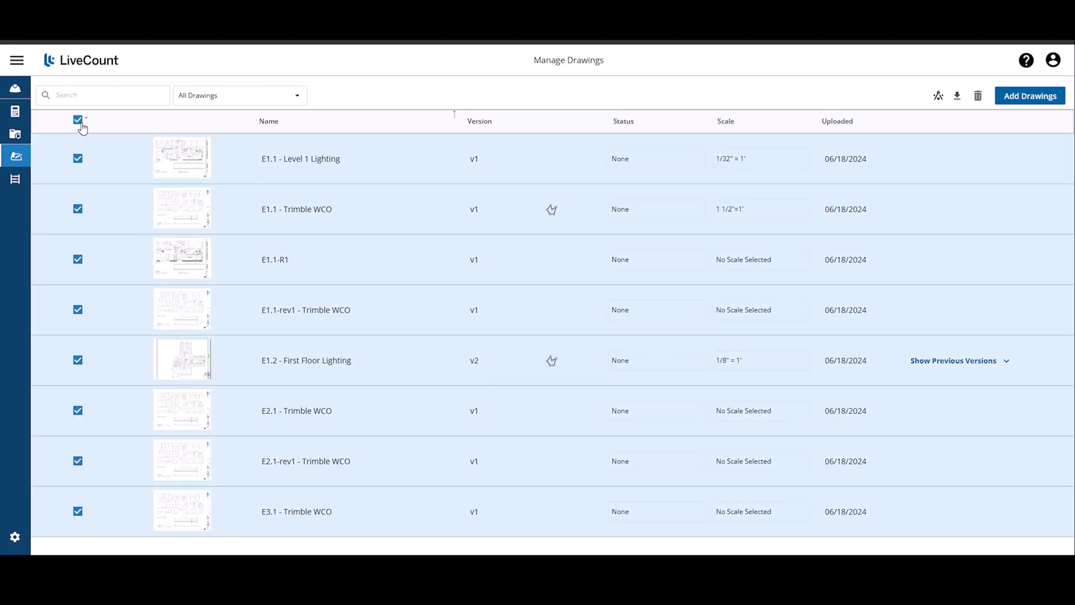
left_click(85, 118)
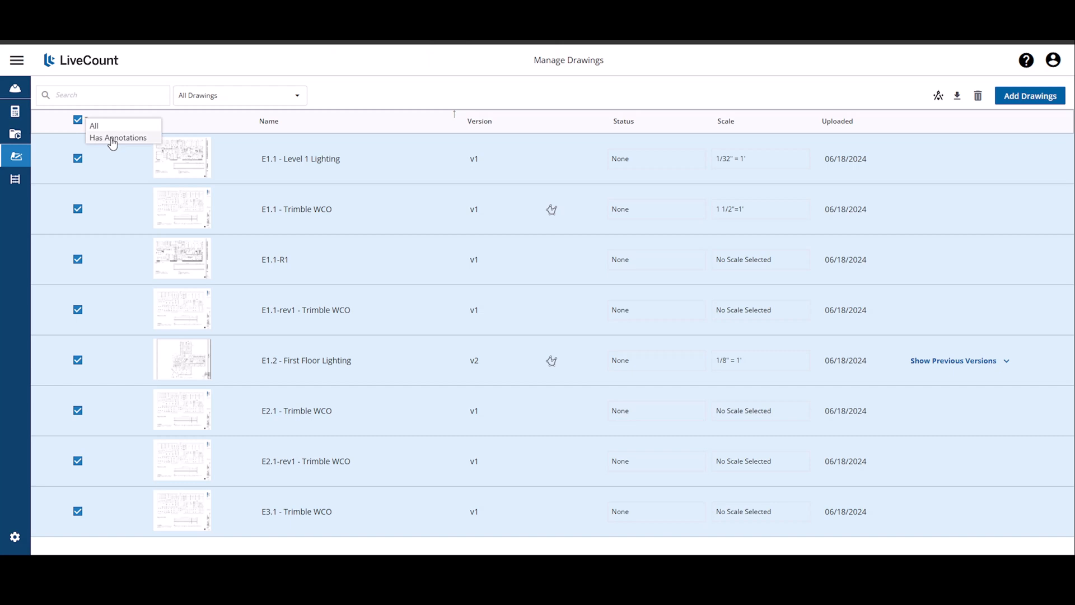
left_click(119, 136)
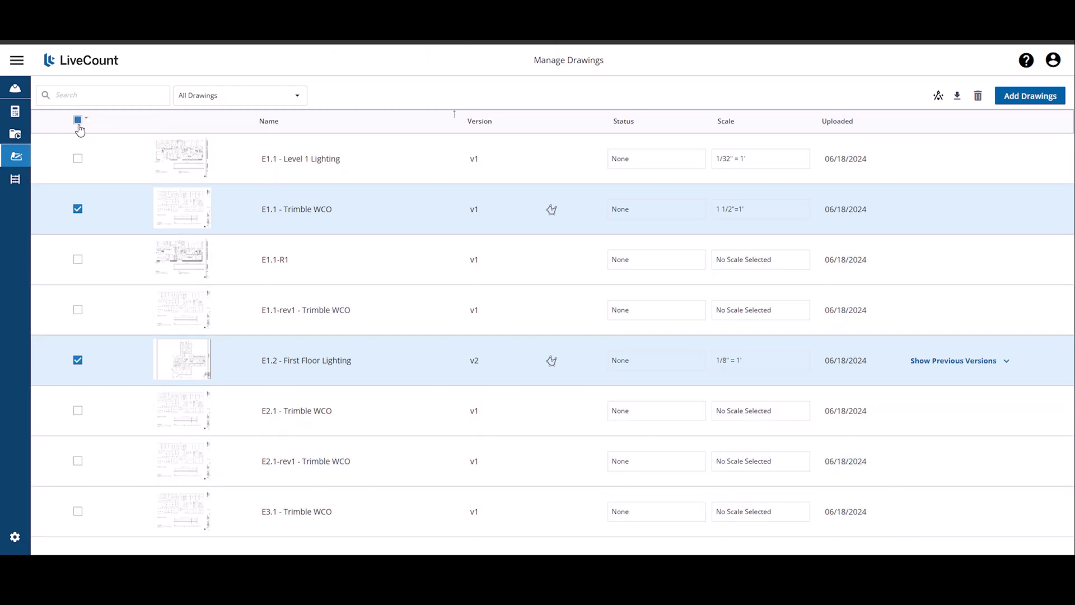
left_click(77, 119)
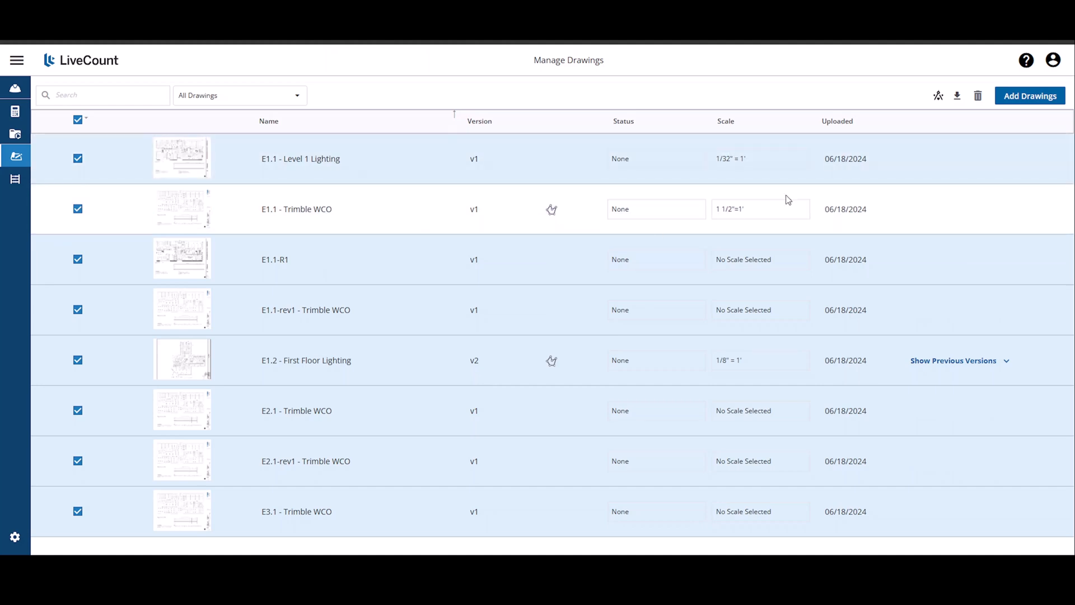
mouse_move(936, 96)
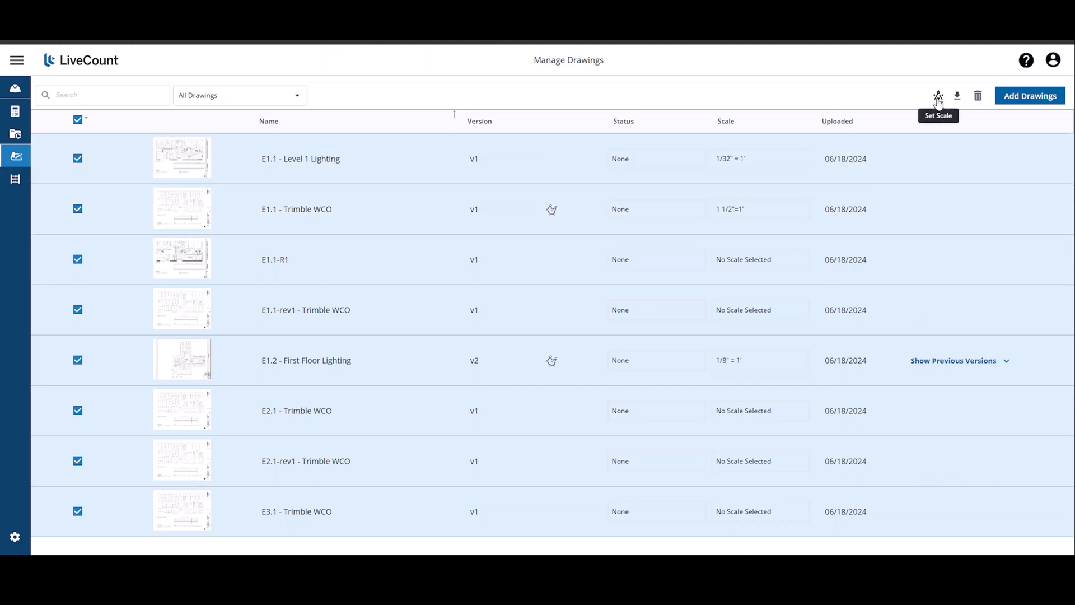
left_click(936, 95)
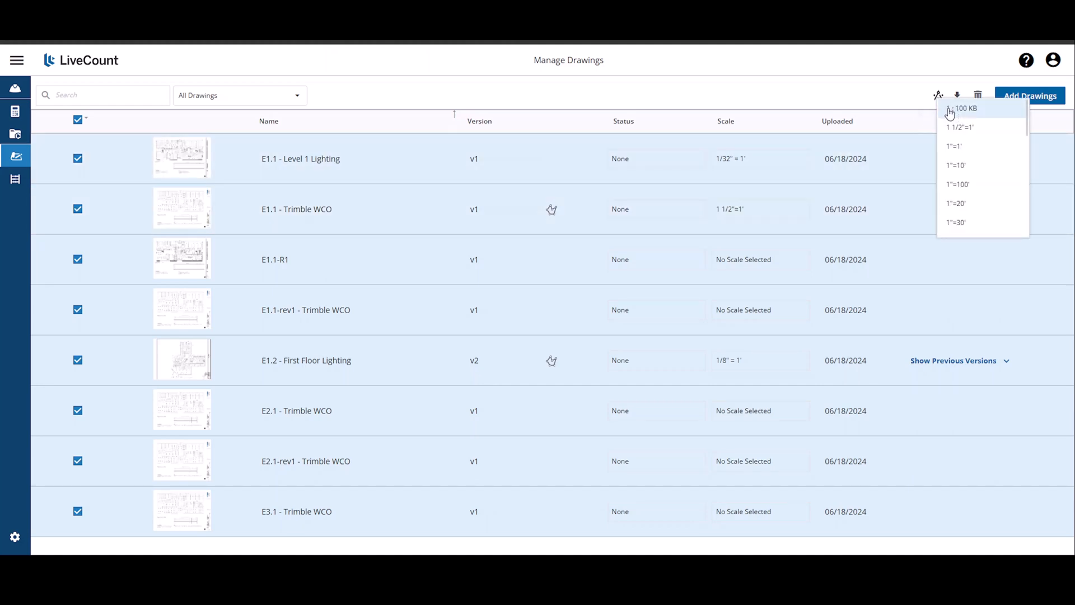
scroll("down", 3)
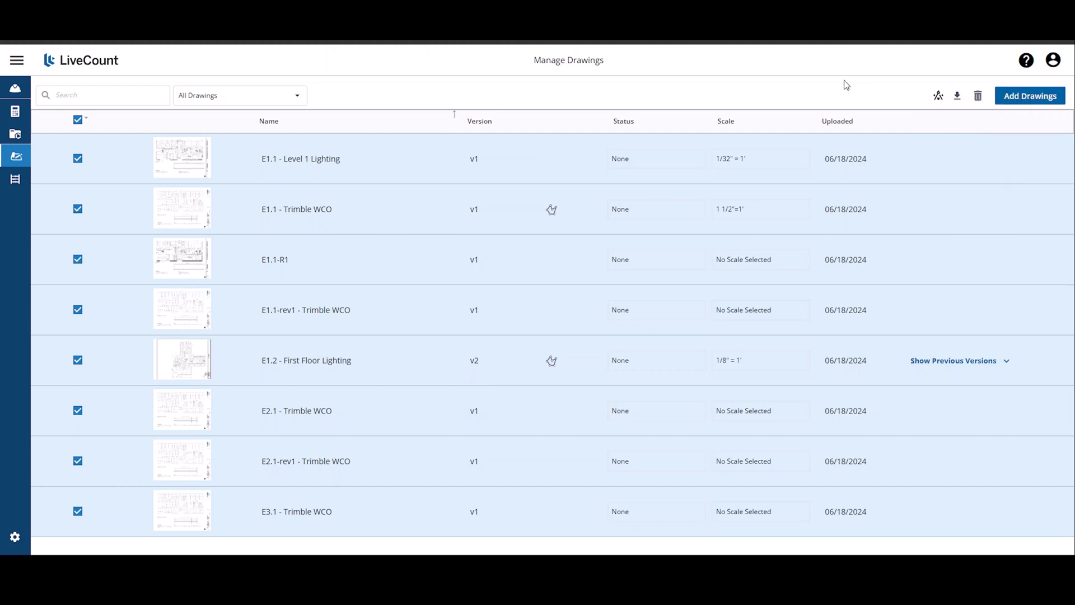
mouse_move(16, 110)
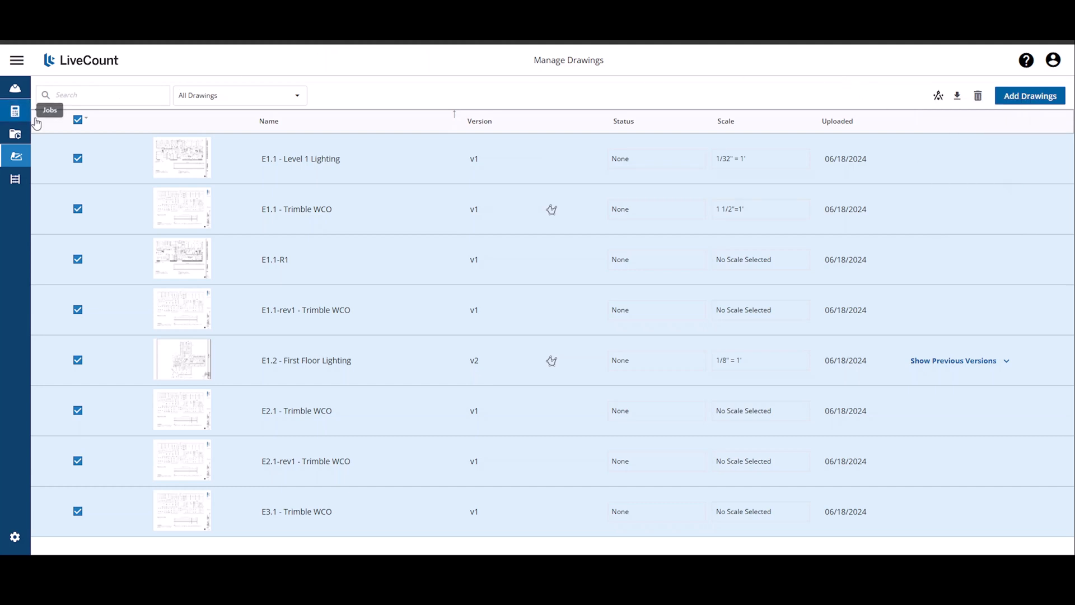
- Clear the header checkbox so no drawings remain selected
left_click(79, 119)
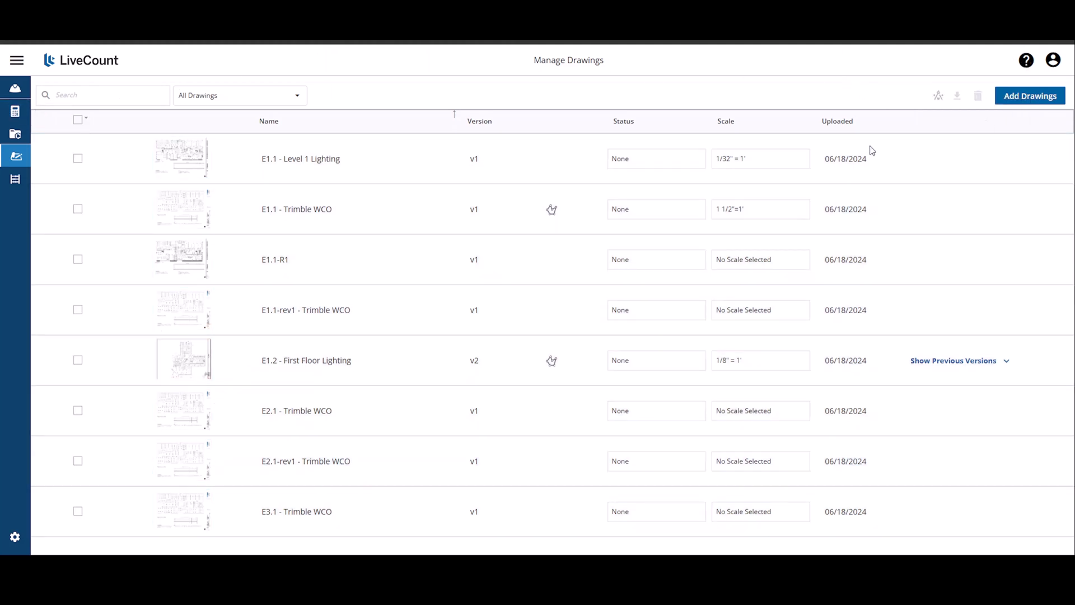
mouse_move(328, 197)
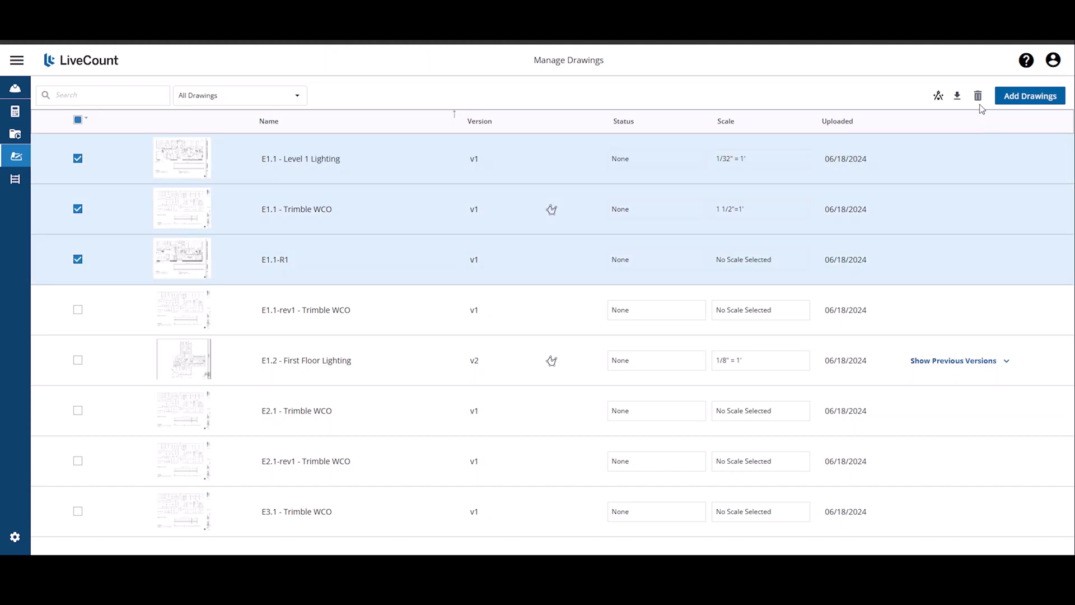
mouse_move(957, 95)
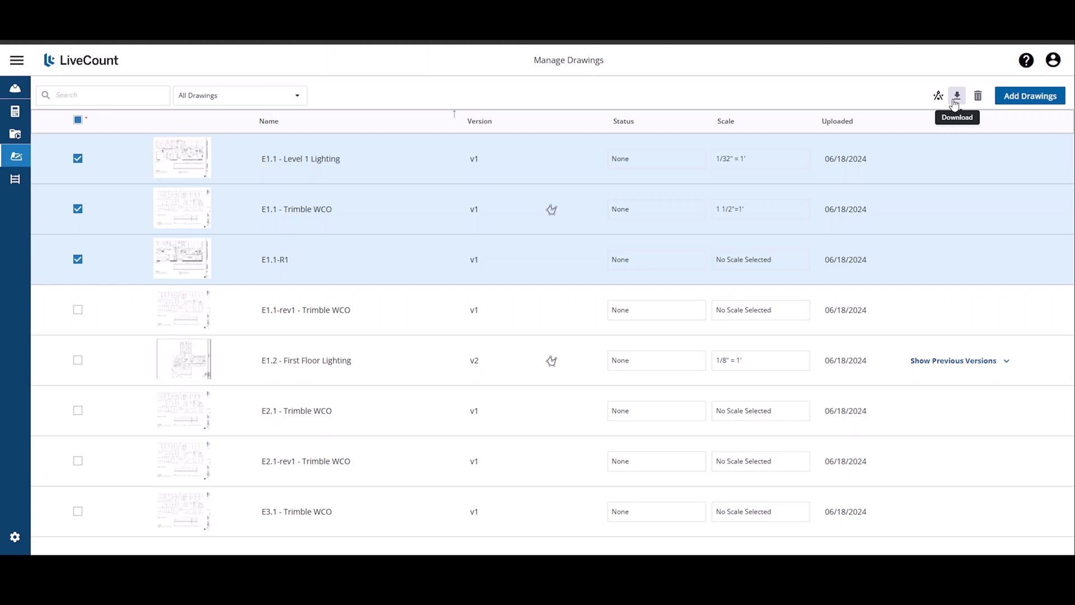
mouse_move(472, 108)
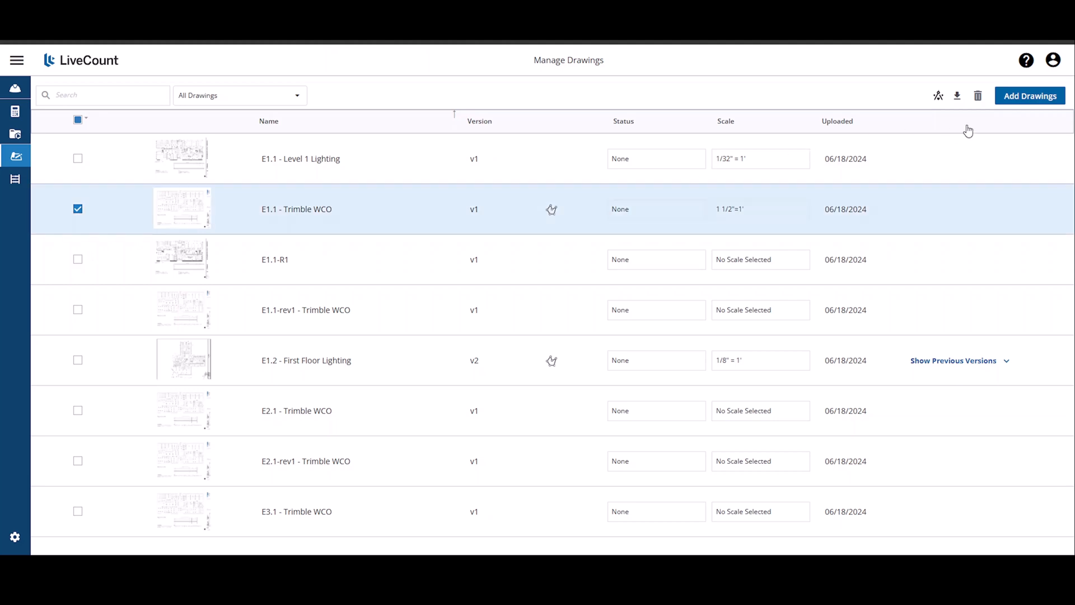
- Attempt to delete E1.1 - Trimble WCO, accept the has-takeoffs warning, and uncheck it
left_click(976, 95)
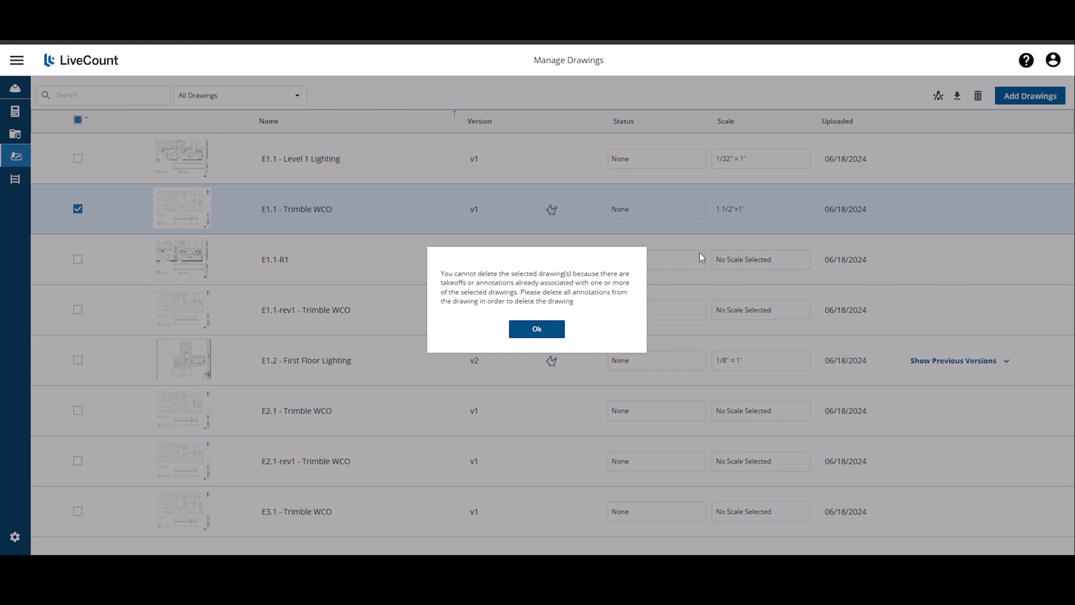
left_click(536, 329)
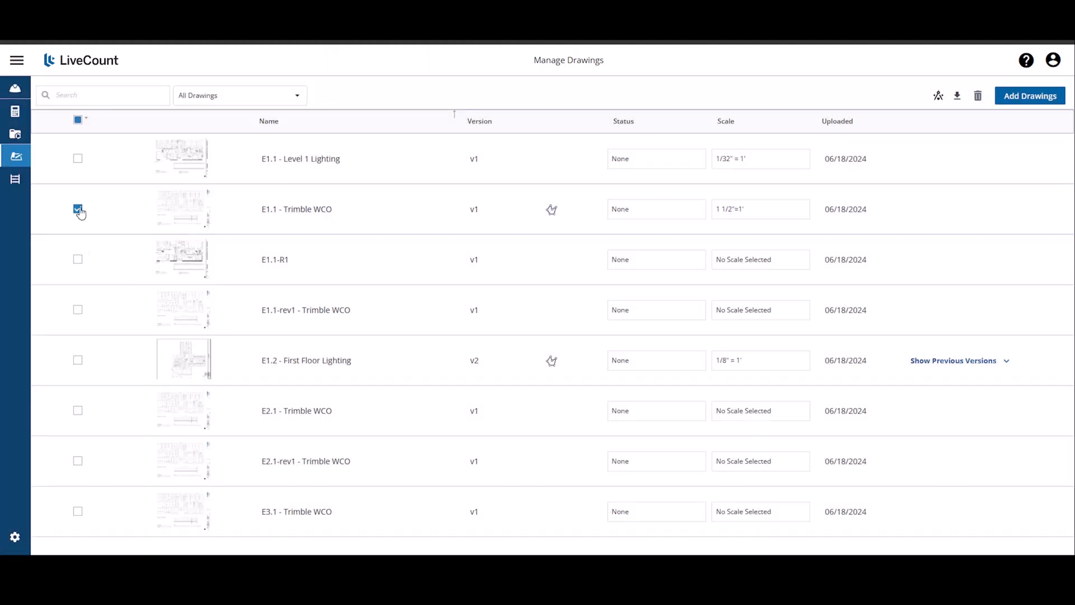
left_click(77, 209)
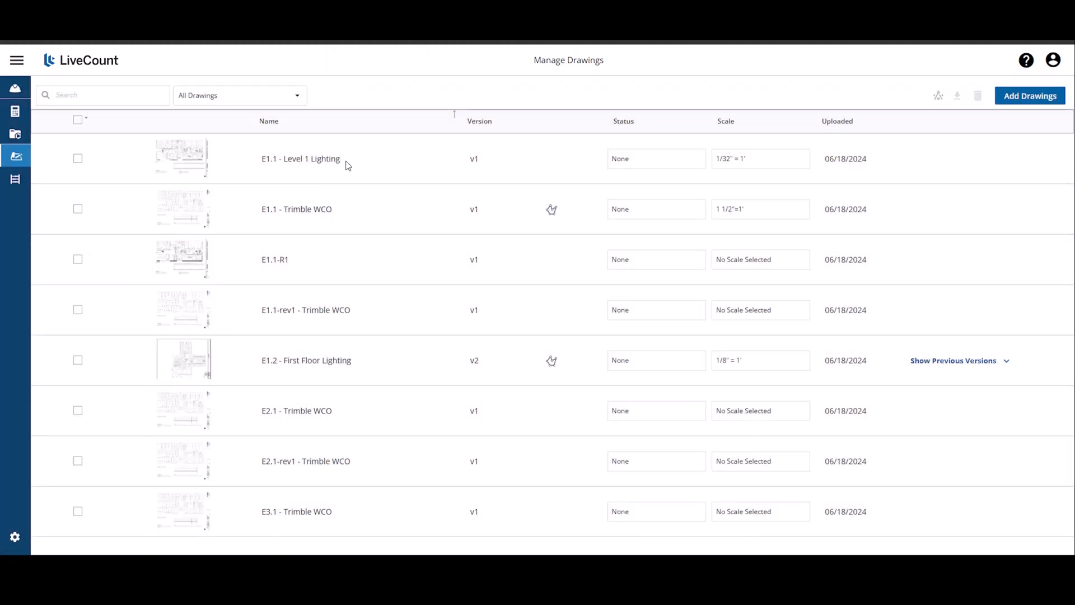
- Rename the first drawing to 'E1.1 - Level 1 Lighting - Renamed'
double_click(302, 159)
type(" - Ren")
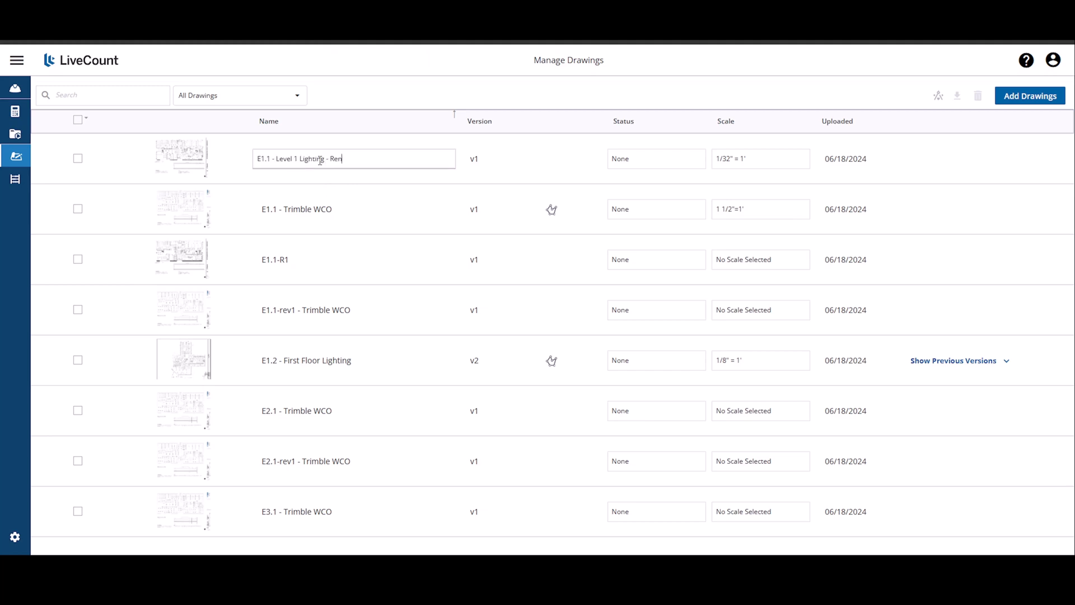
type("amed")
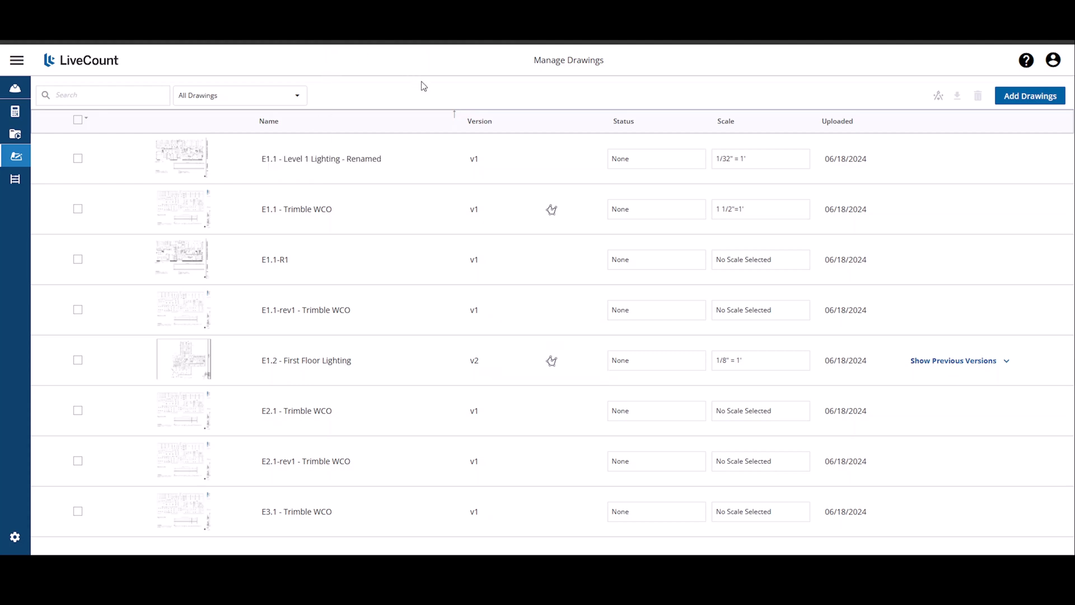
mouse_move(653, 213)
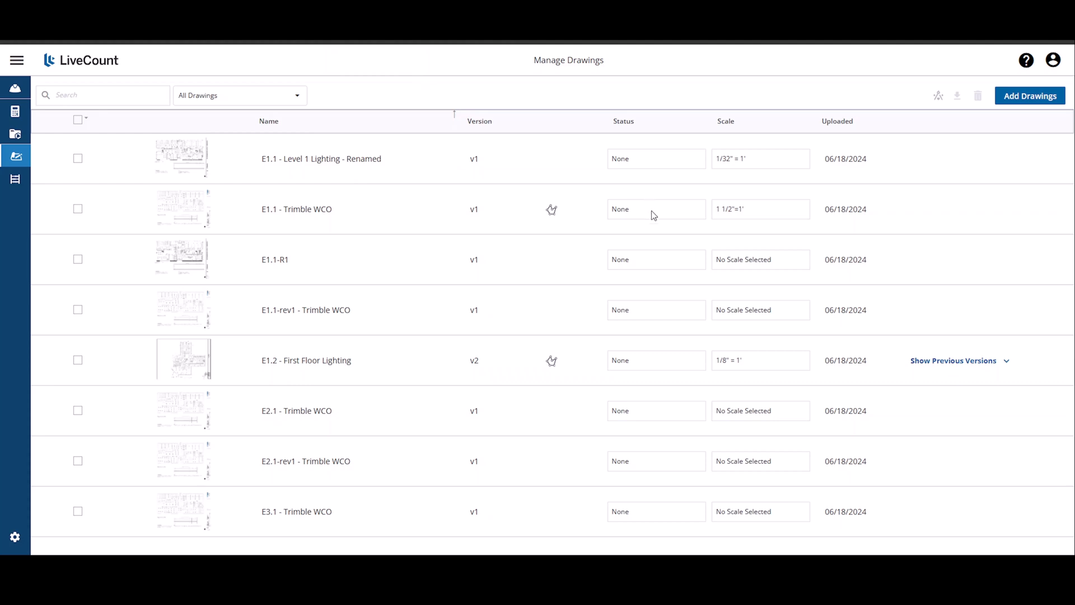
- Set E1.1 - Trimble WCO's status to In Progress and begin choosing E1.1-R1's status
left_click(656, 208)
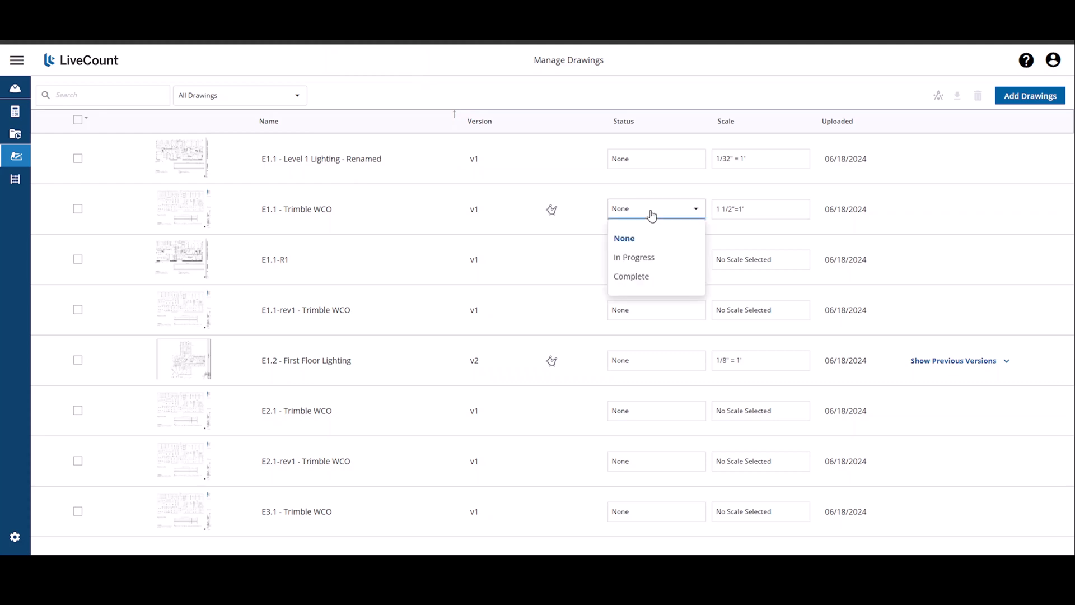
mouse_move(649, 257)
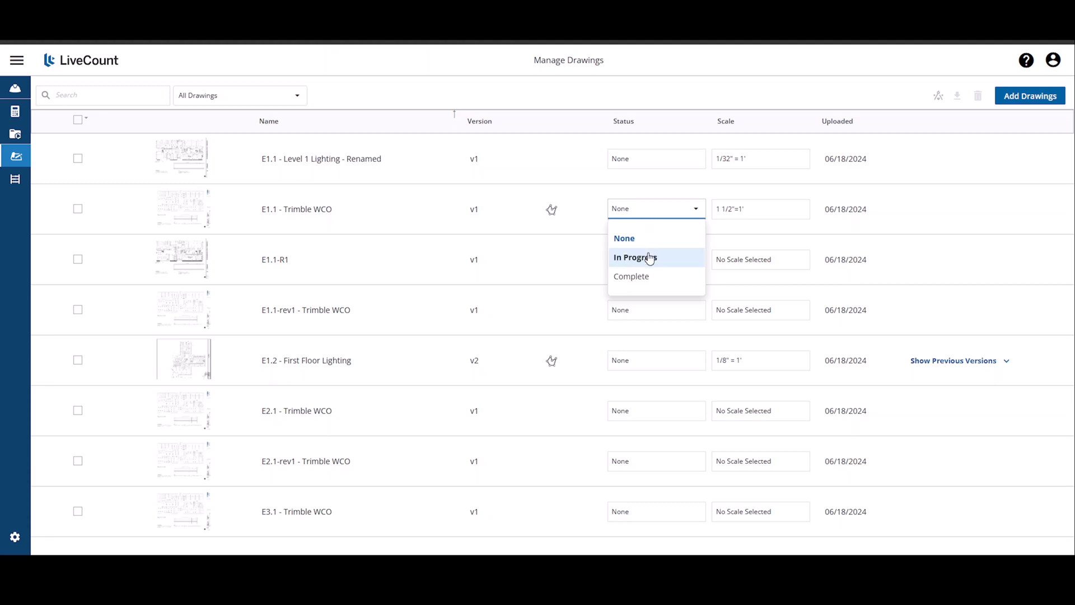
left_click(635, 258)
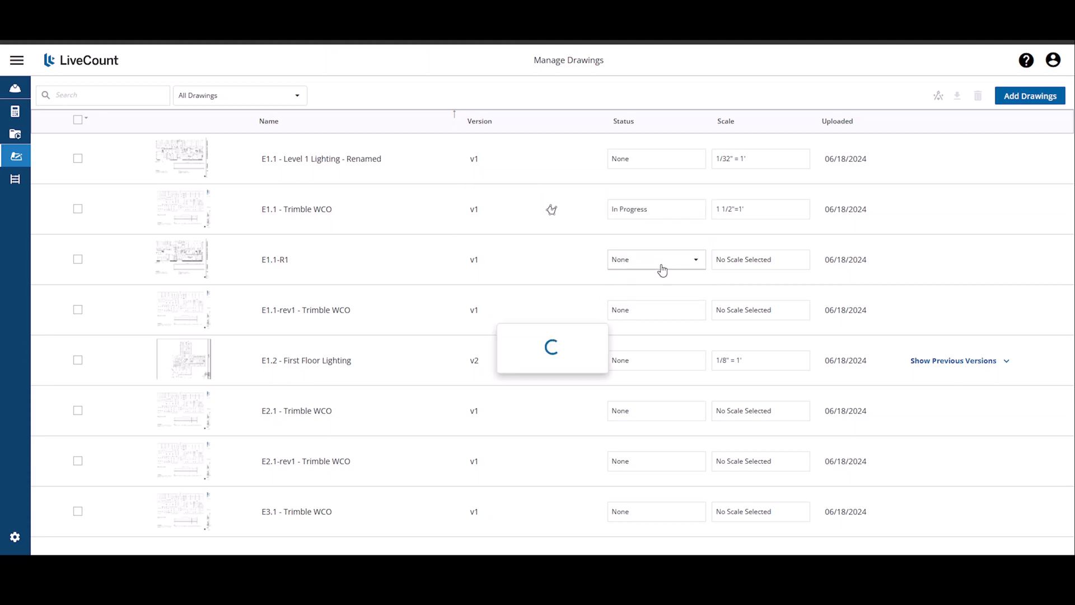
left_click(656, 260)
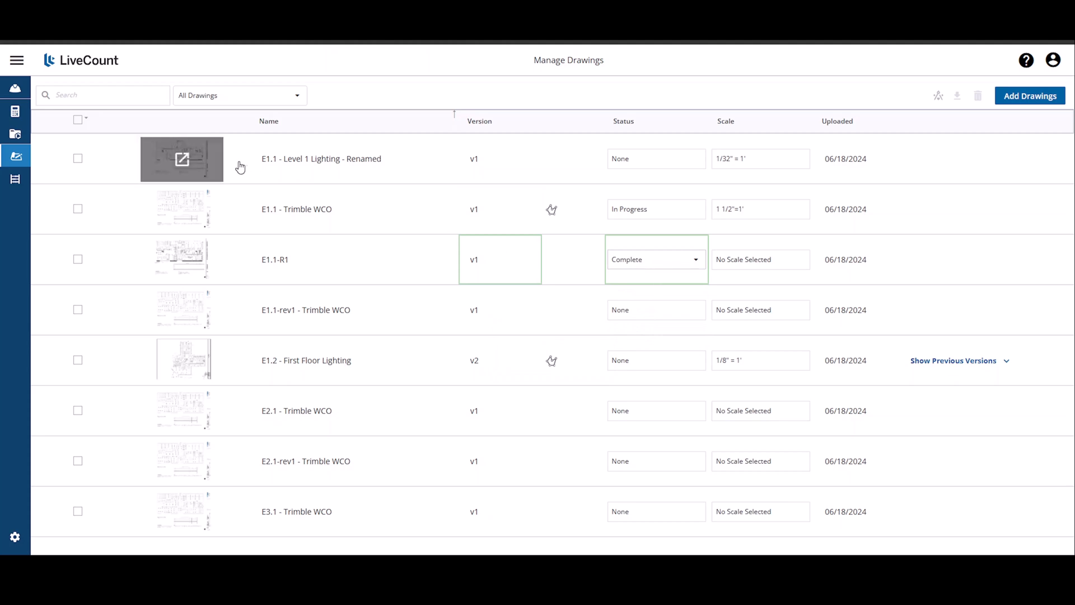
mouse_move(183, 159)
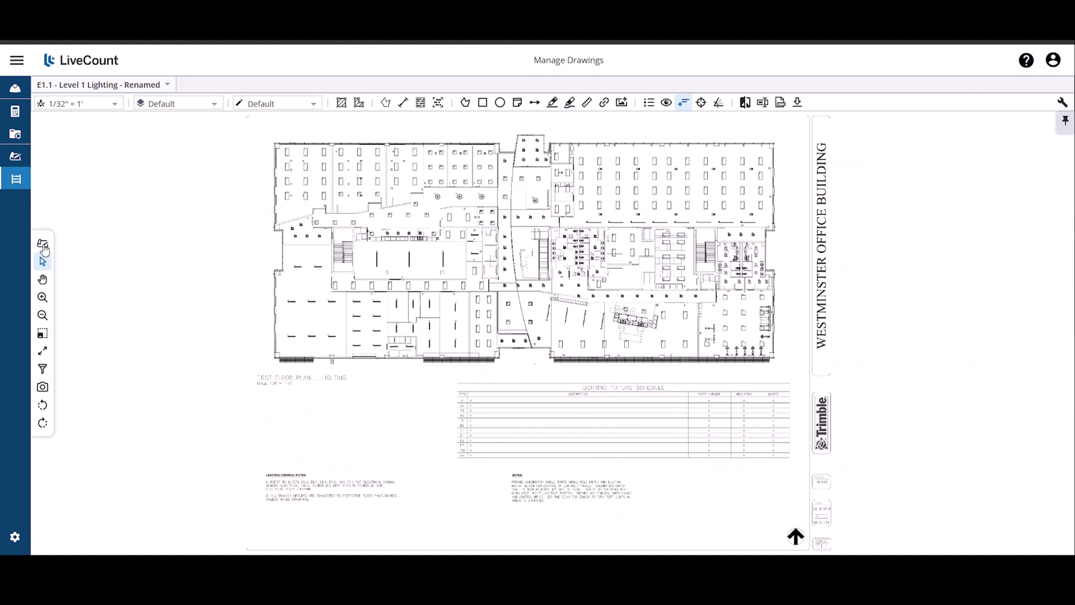
- Show the Drawings panel beside the open plan, listing all eight drawings with statuses
left_click(16, 178)
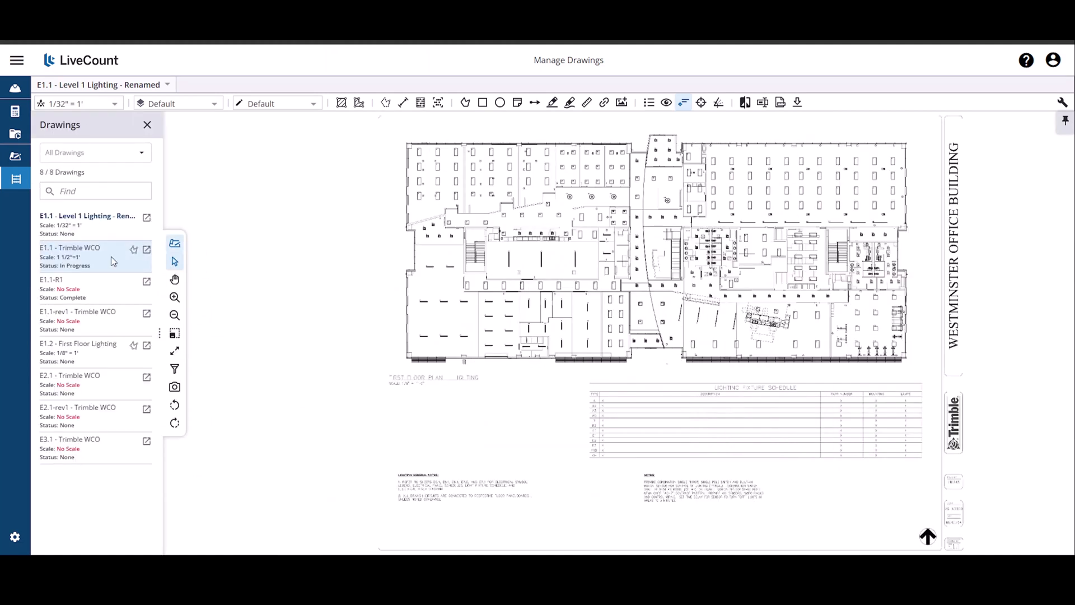
mouse_move(81, 275)
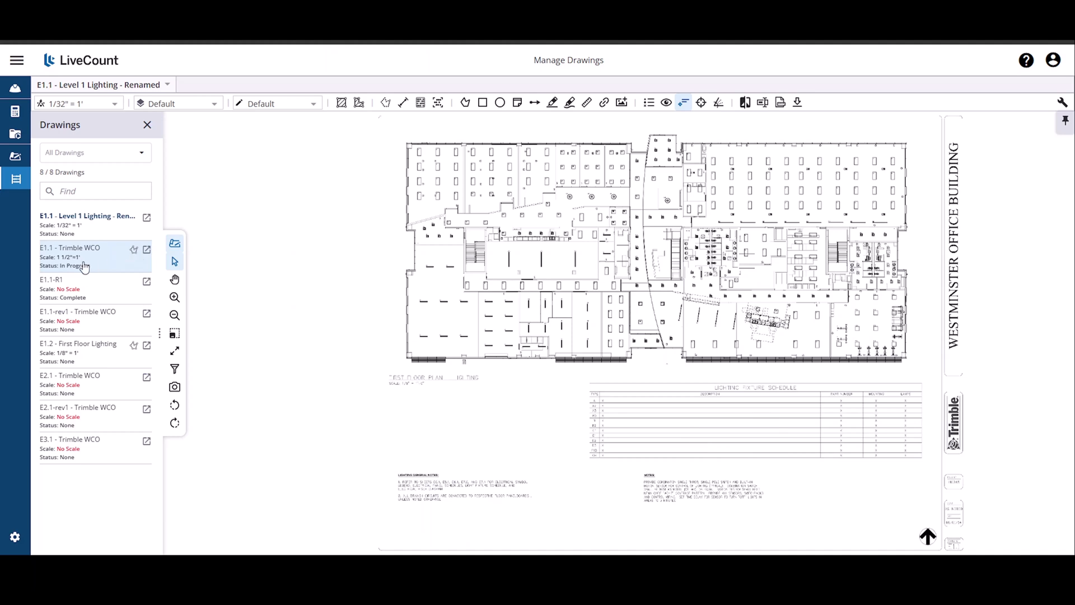
mouse_move(80, 274)
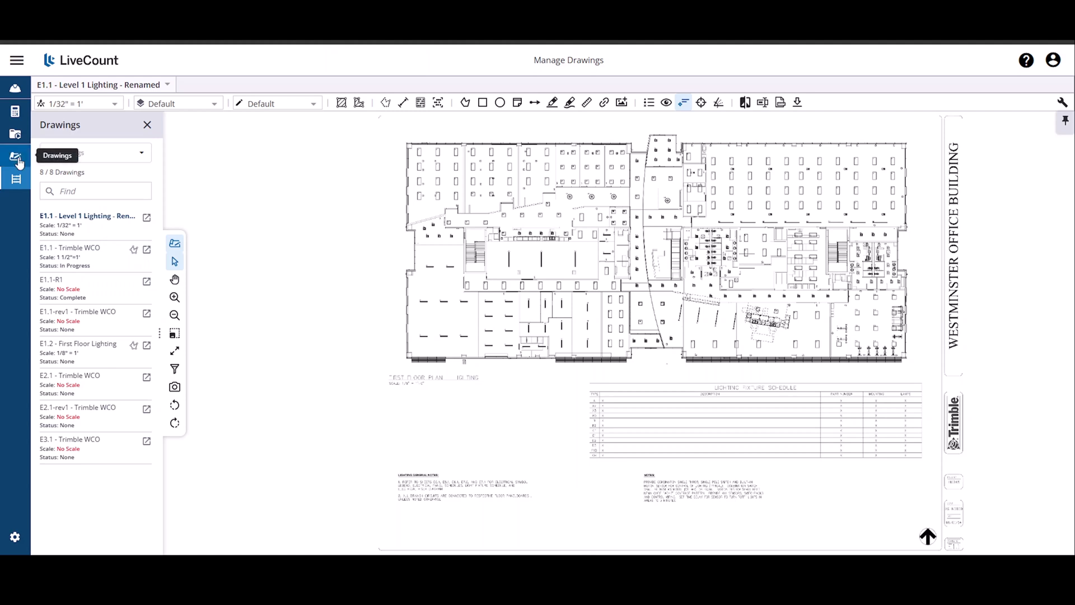
- Return from the viewer to the Manage Drawings list
left_click(16, 156)
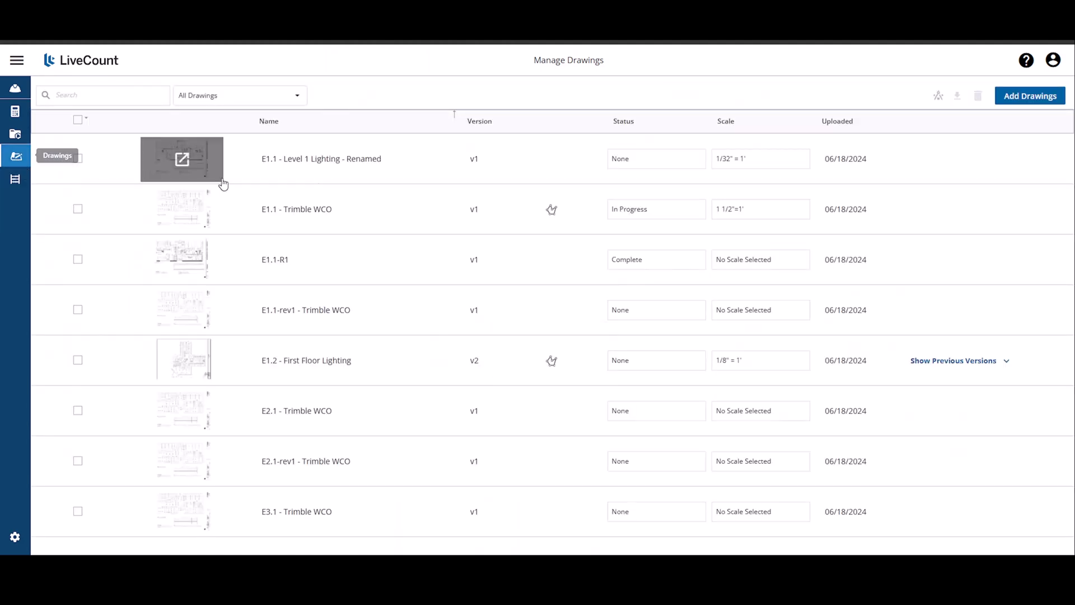
mouse_move(376, 342)
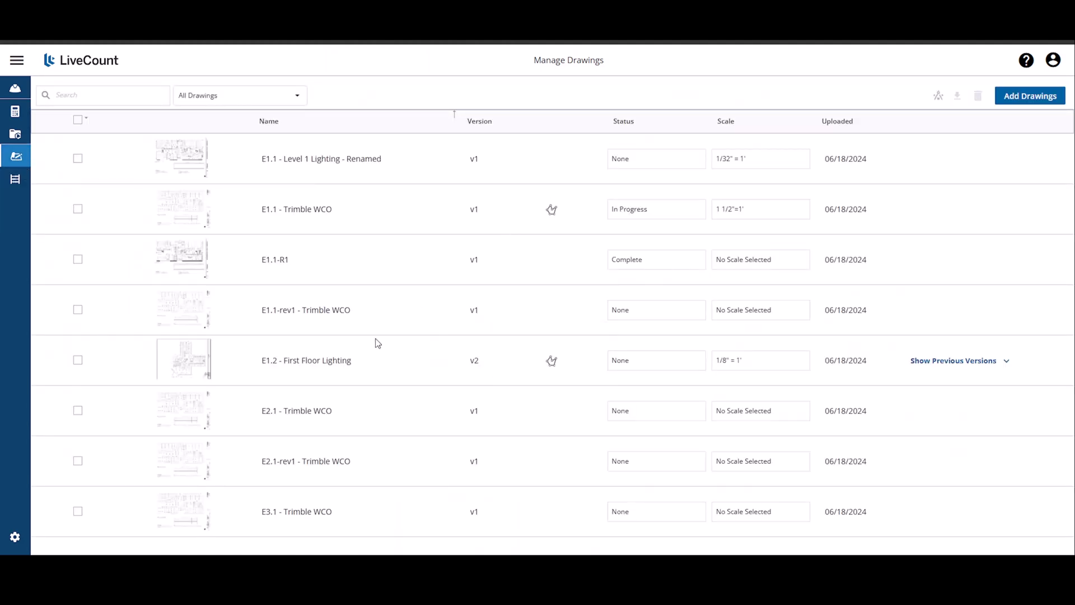
mouse_move(194, 370)
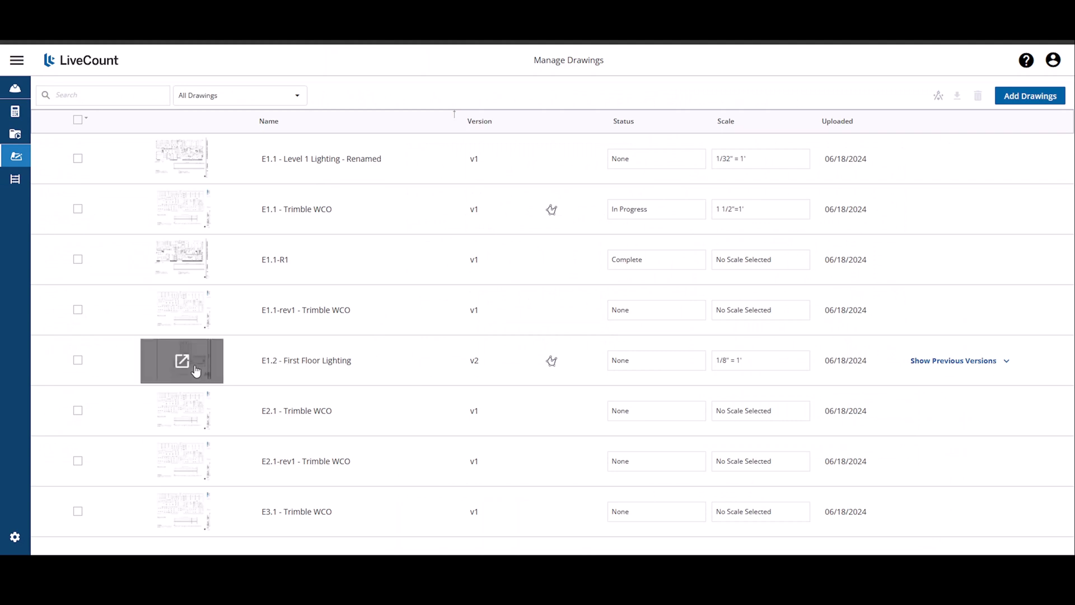
mouse_move(958, 369)
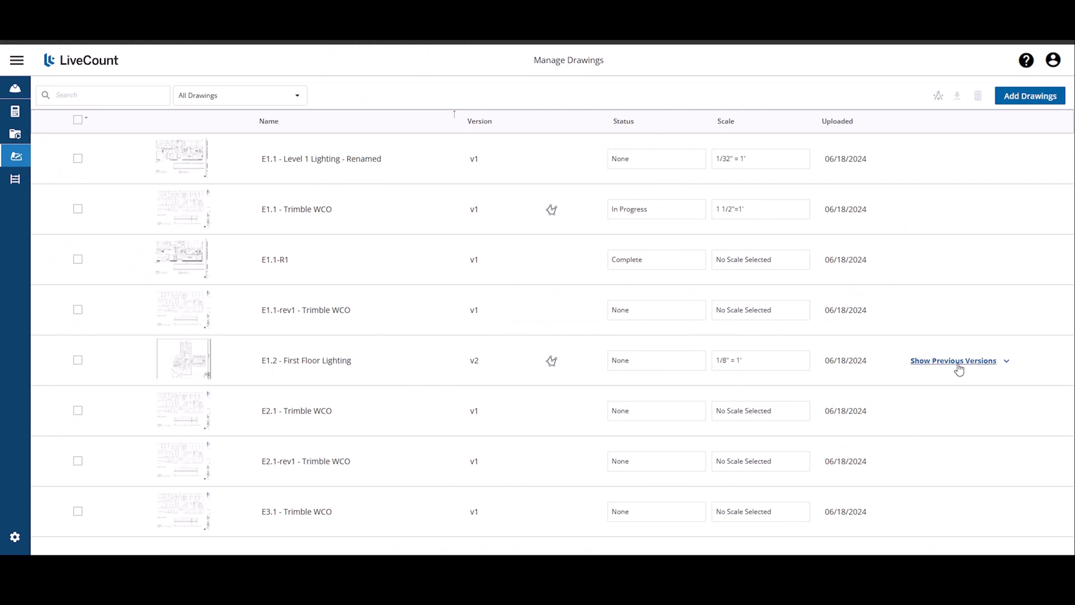
mouse_move(940, 371)
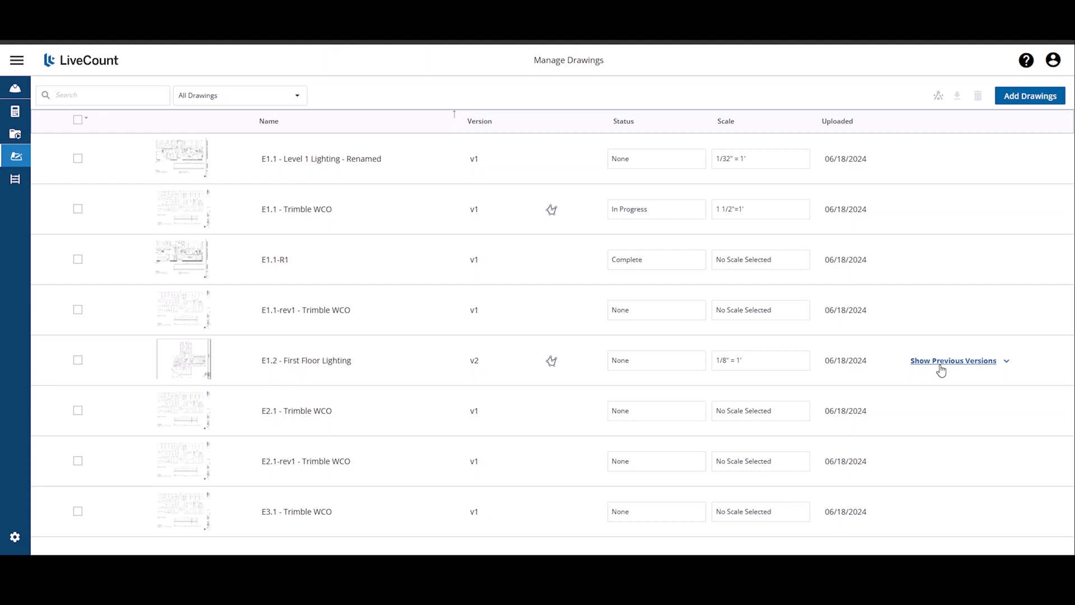
mouse_move(945, 368)
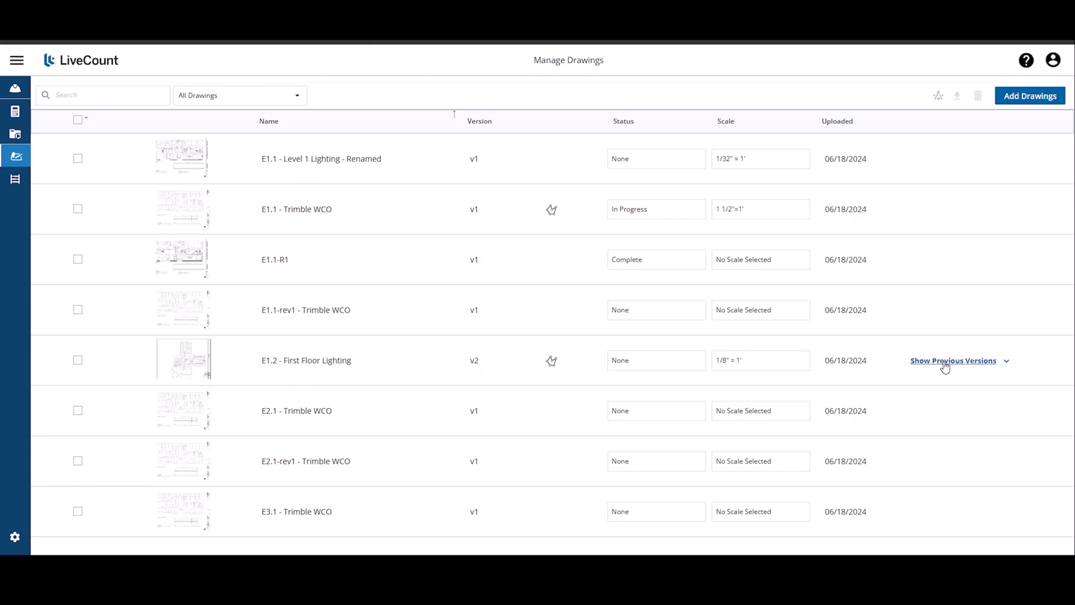
- Reveal E1.2's previous version, rename it with ' - OLD', and start editing its version number
left_click(952, 361)
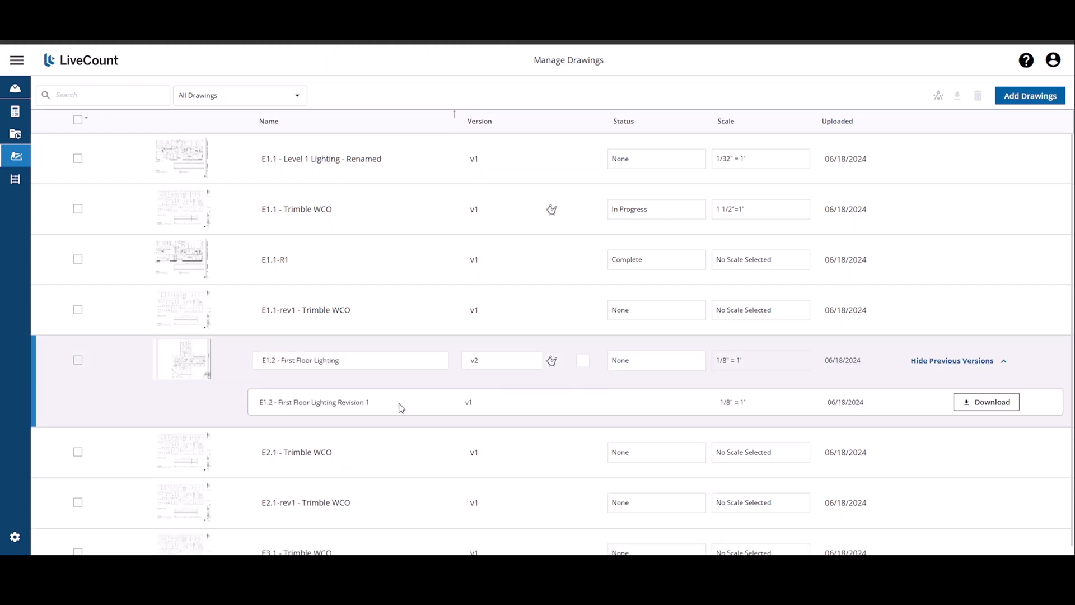
left_click(400, 402)
type(" - OLD")
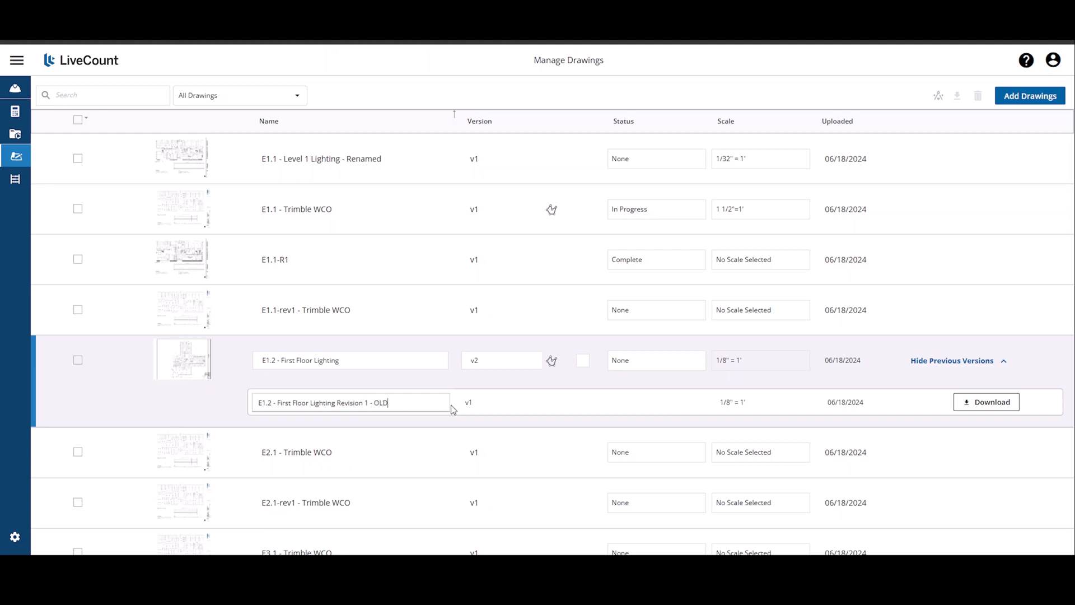
left_click(487, 402)
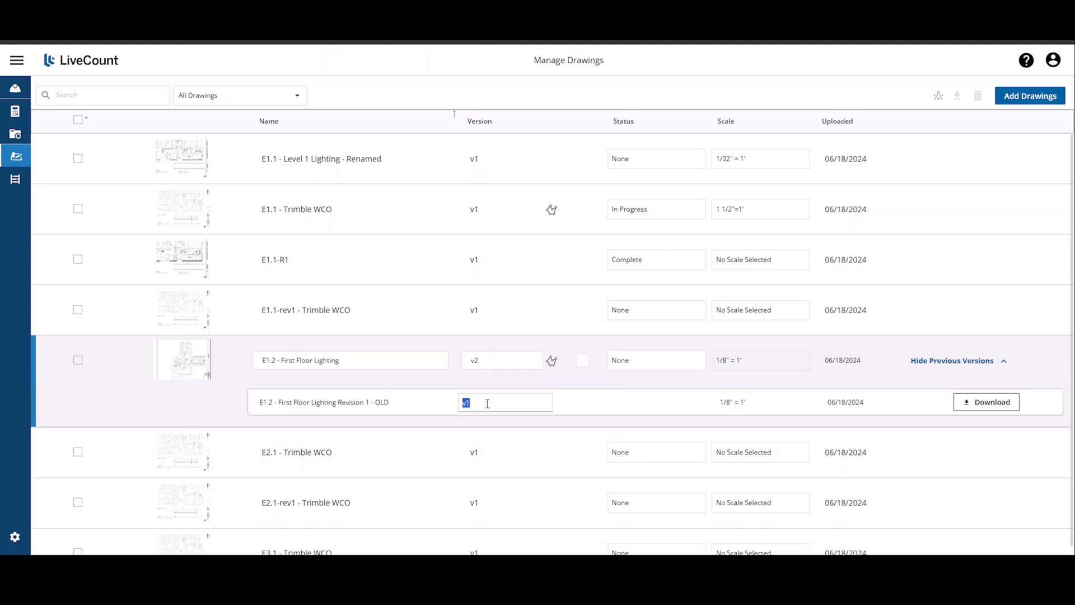